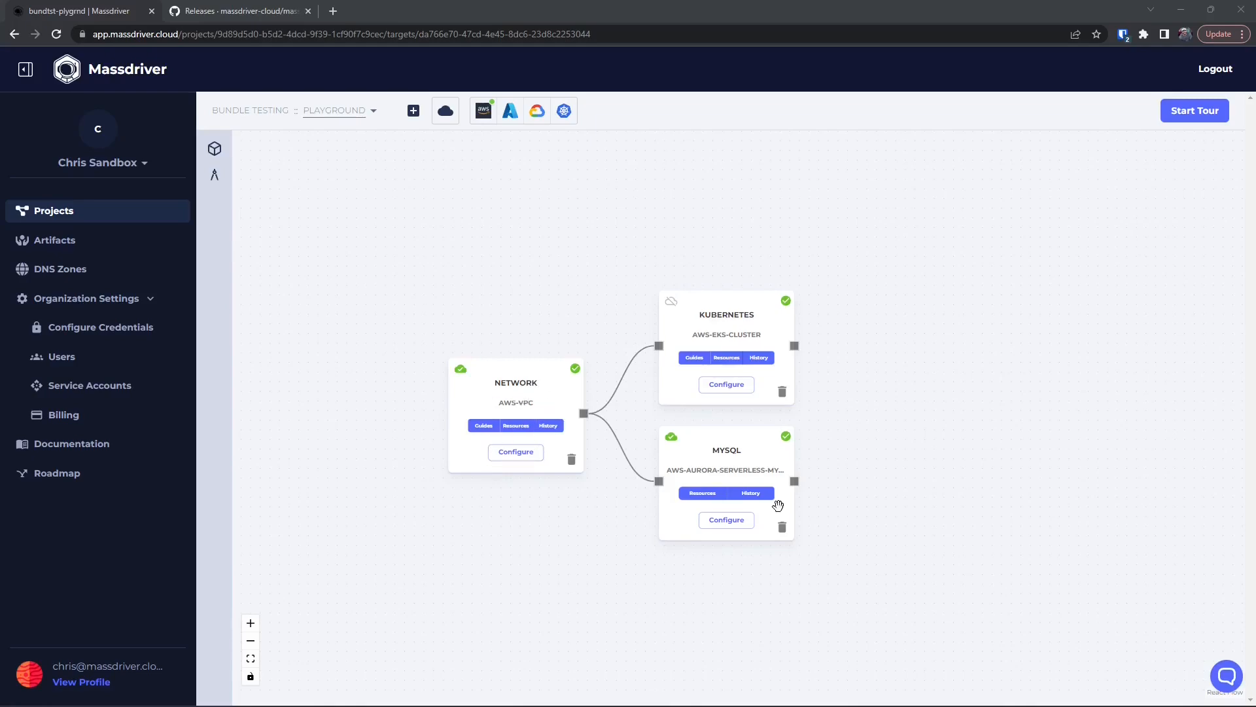
pyautogui.moveTo(831, 351)
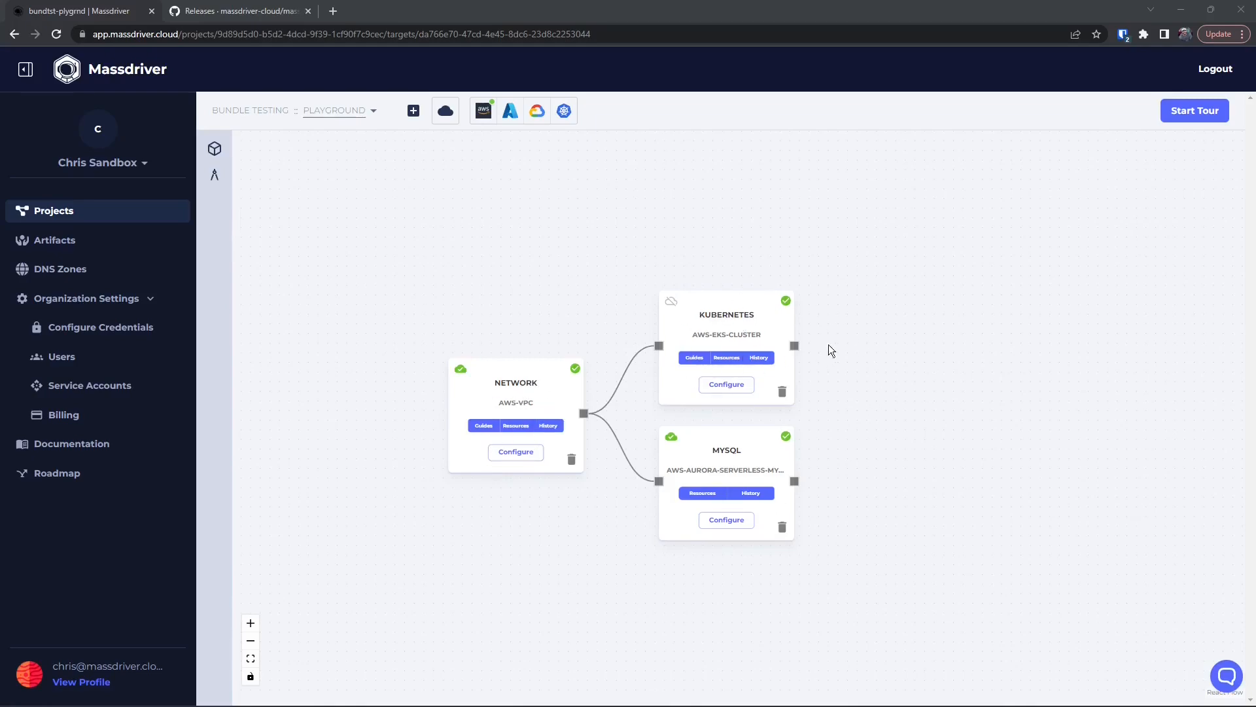
pyautogui.moveTo(935, 330)
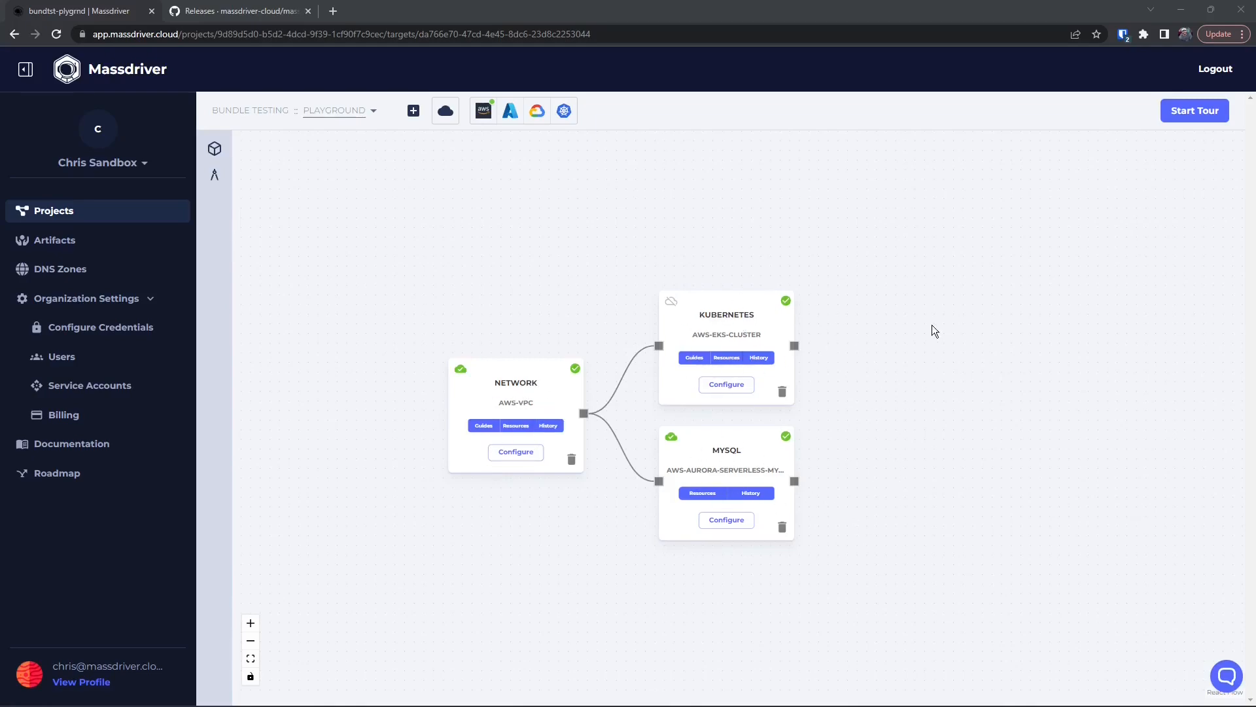
pyautogui.moveTo(469, 210)
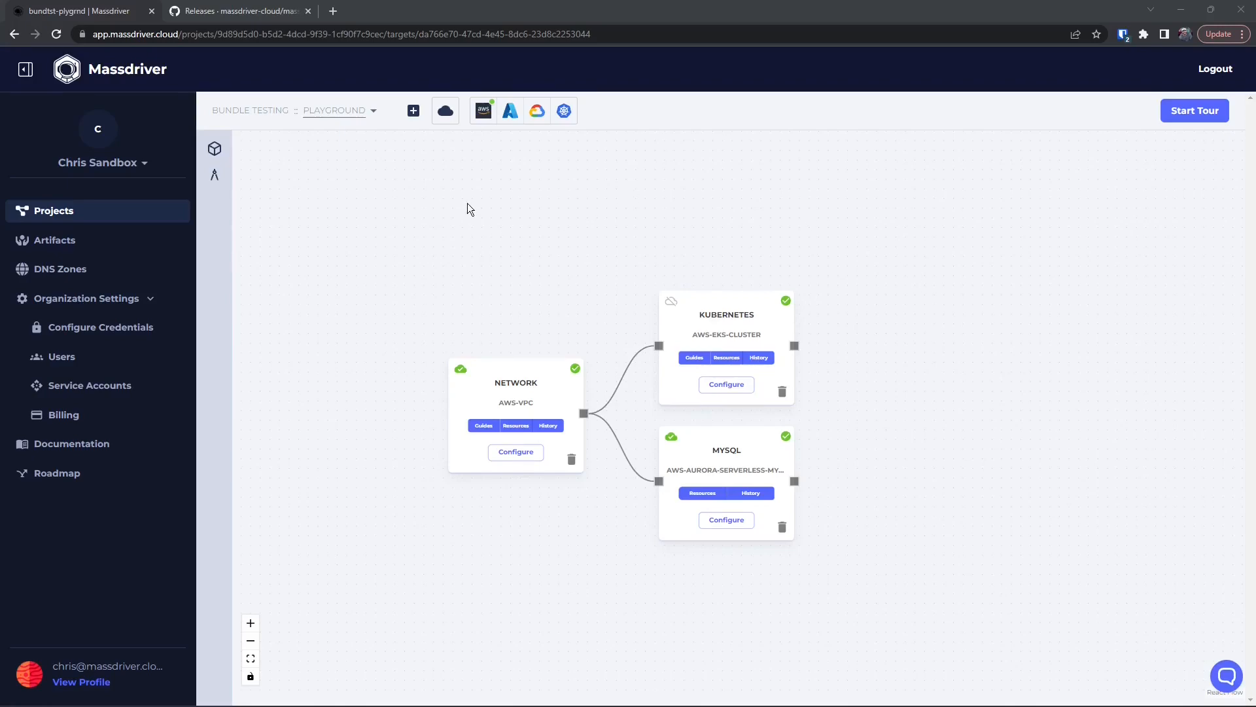
# - Bring up the massdriver-cloud/mass CLI repository page on GitHub
pyautogui.click(237, 10)
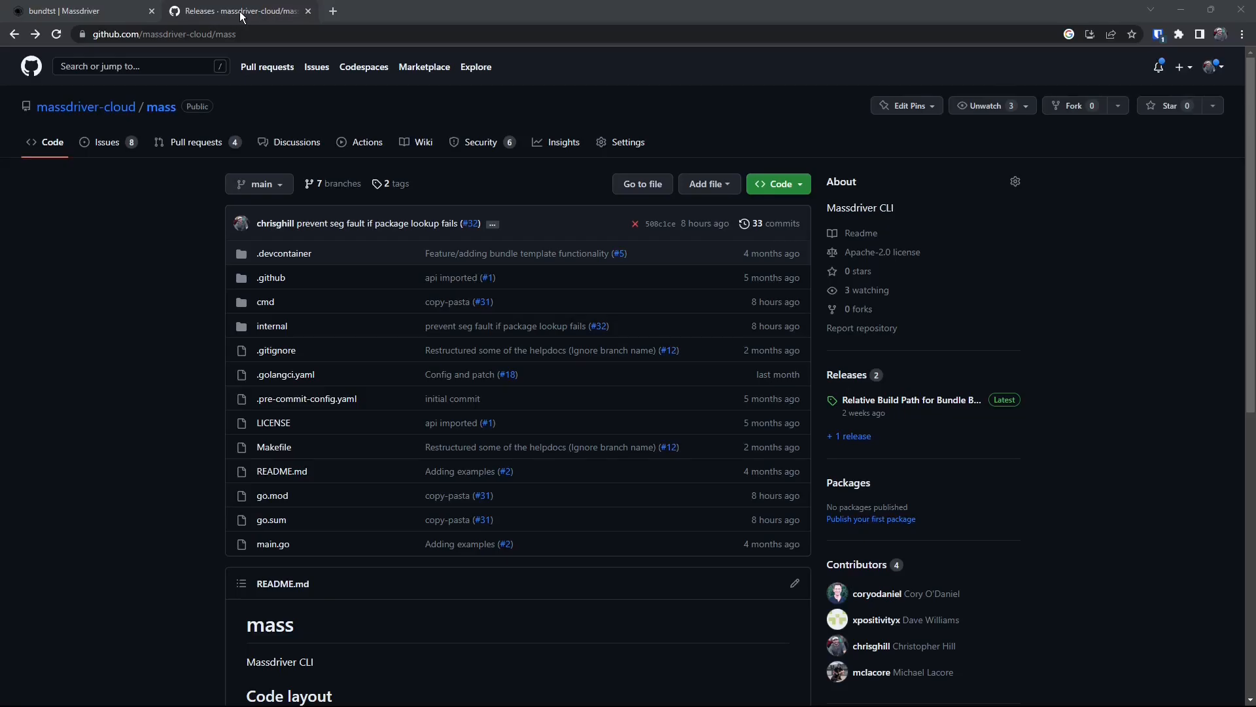
pyautogui.moveTo(518, 381)
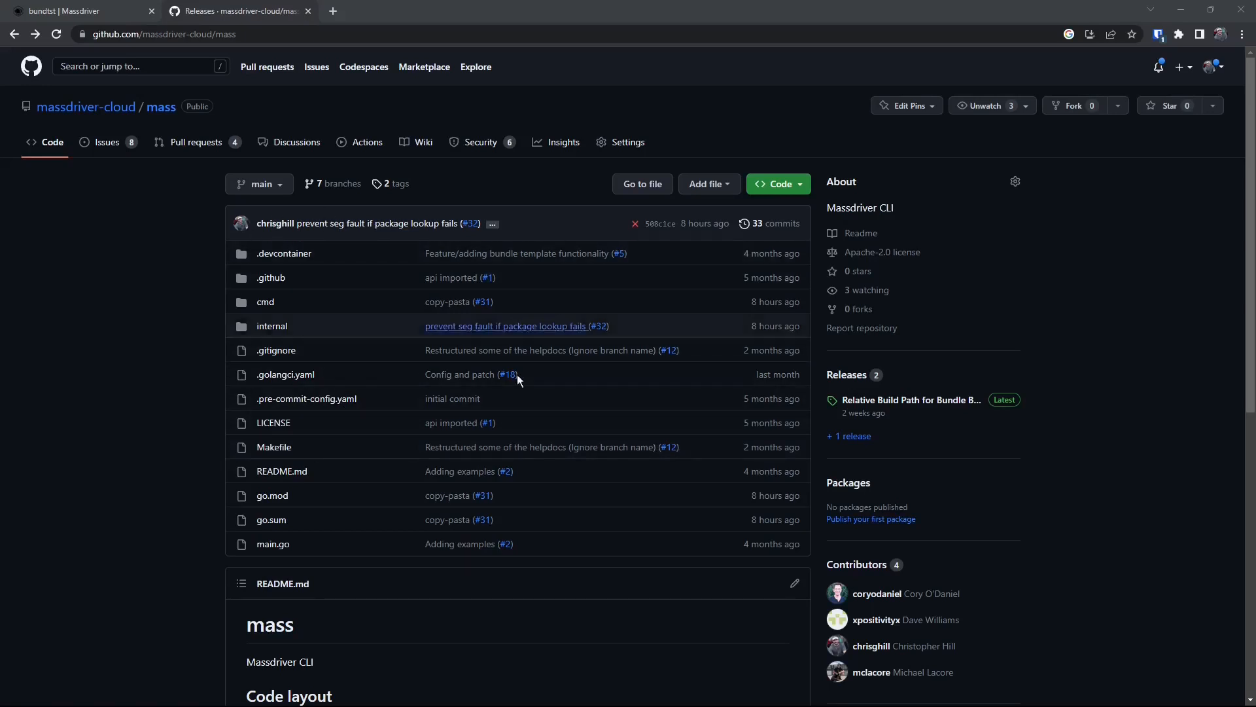
pyautogui.moveTo(209, 335)
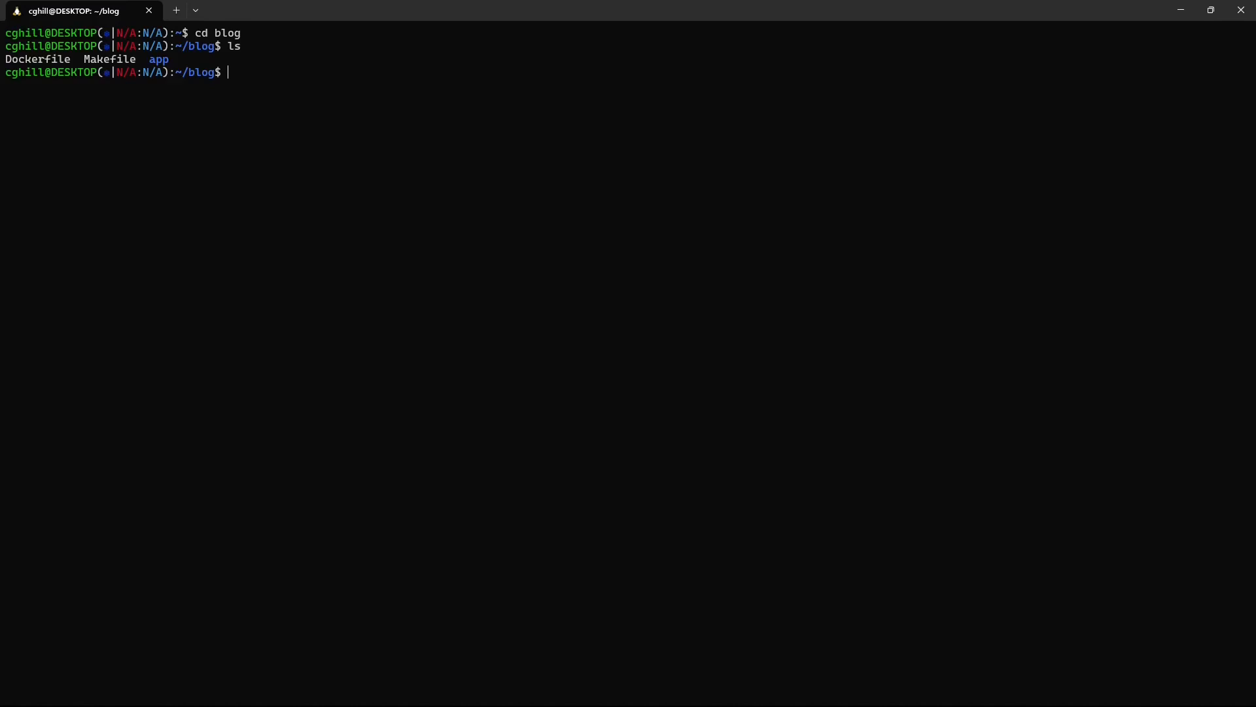
# - Start mass bundle new with name blog and description 'A wordpress blog site'
pyautogui.write('mass bundle new')
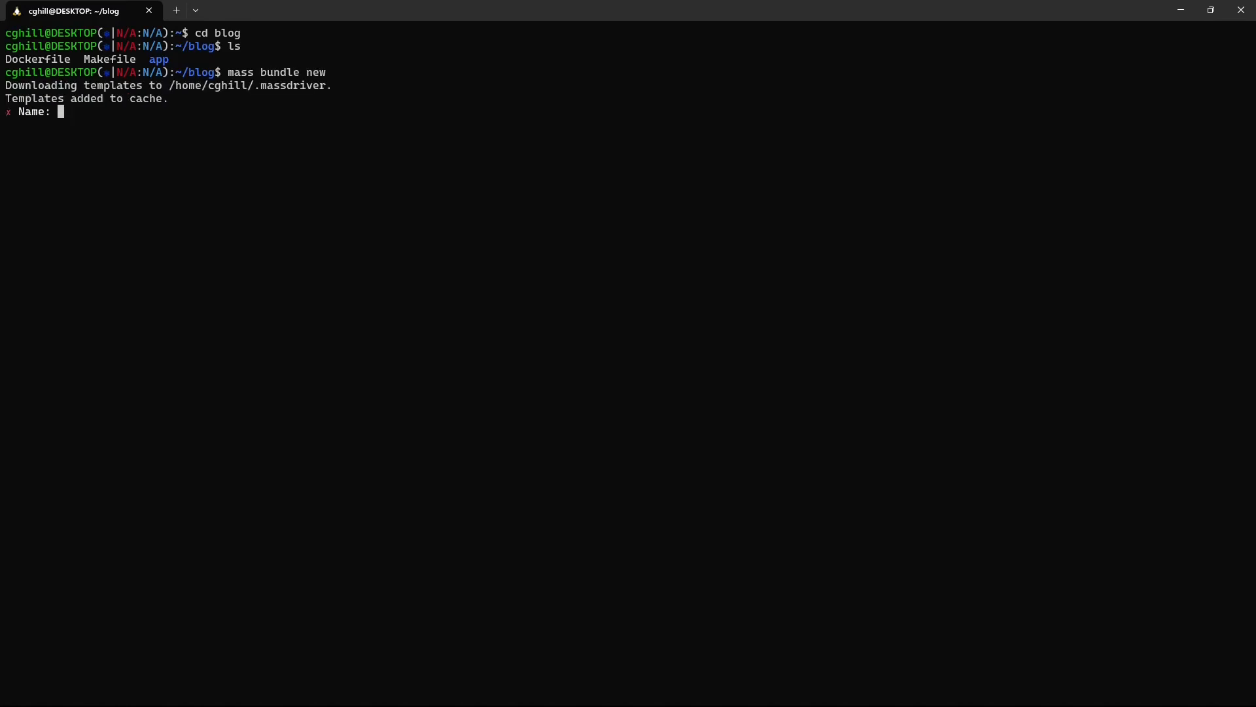
pyautogui.write('blog')
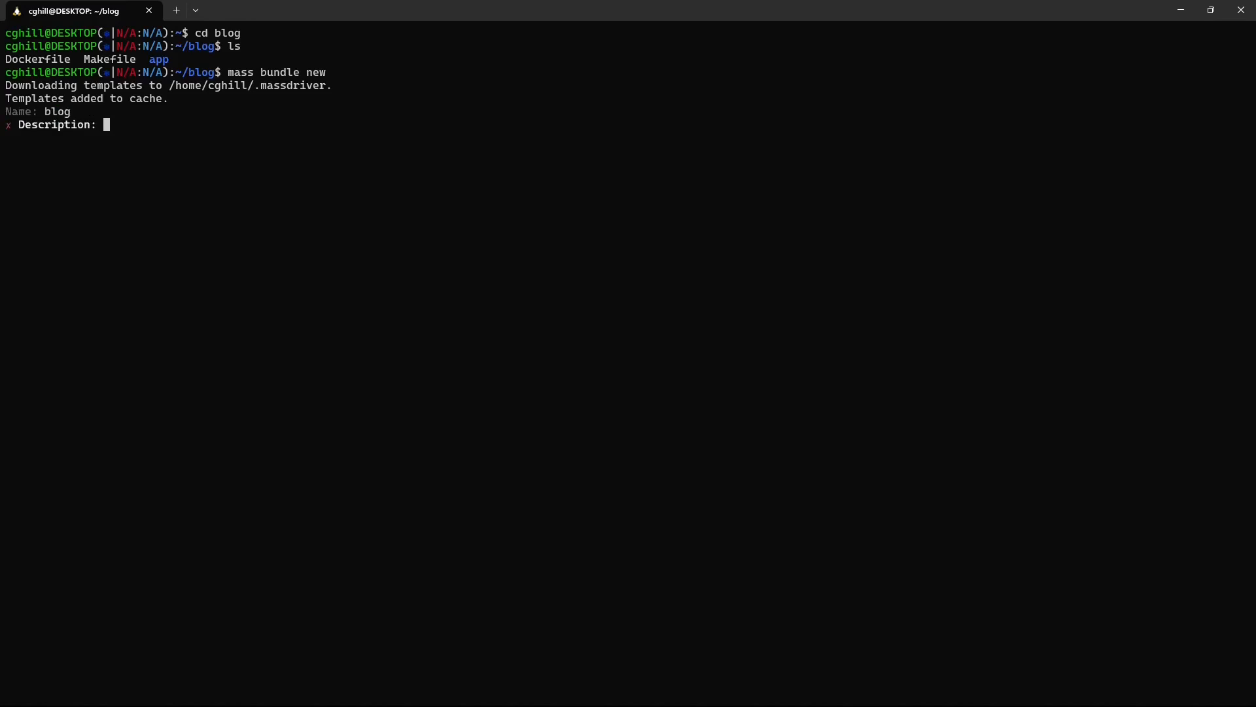
pyautogui.write('A wordpress blog site')
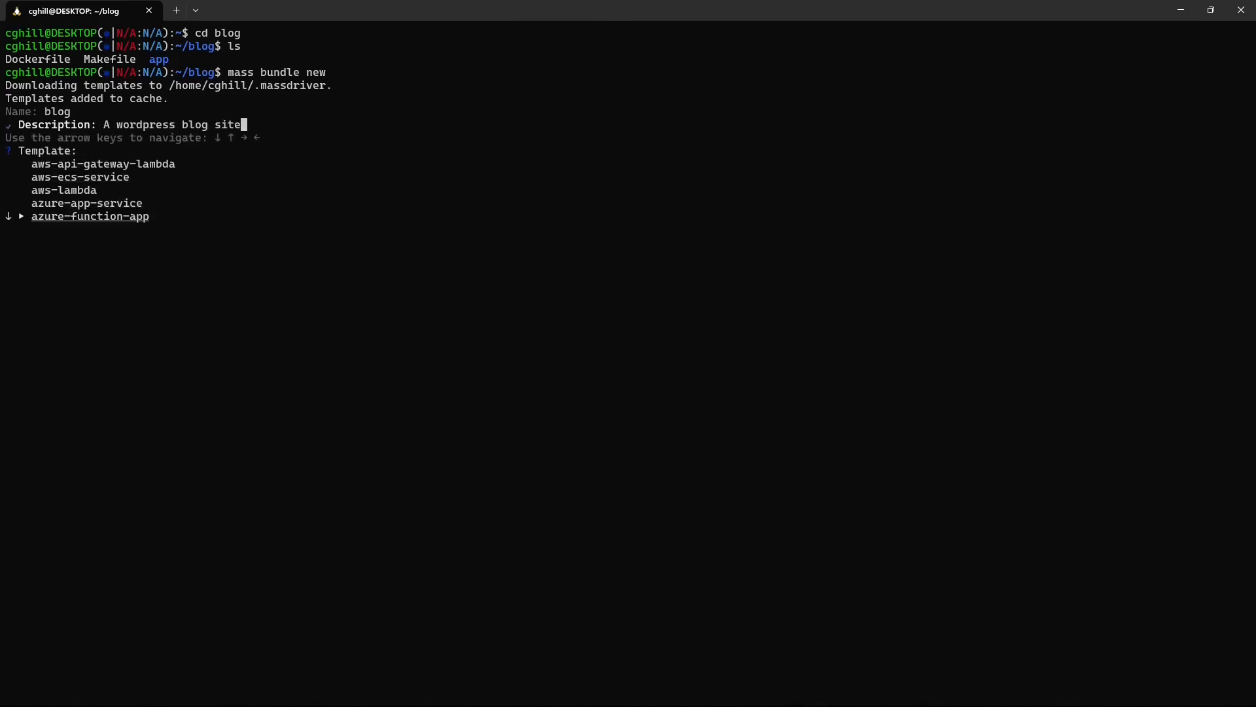
# - Choose the kubernetes-deployment template from the template list
pyautogui.press('Down')
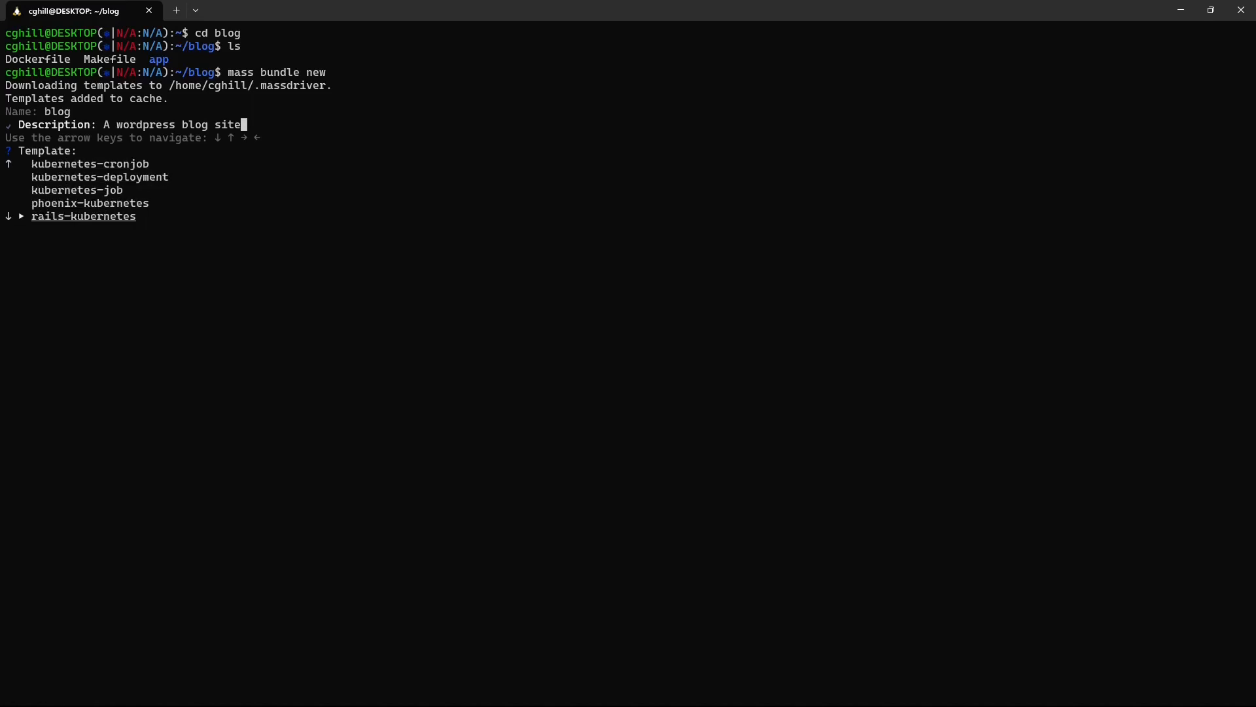
pyautogui.press('Down')
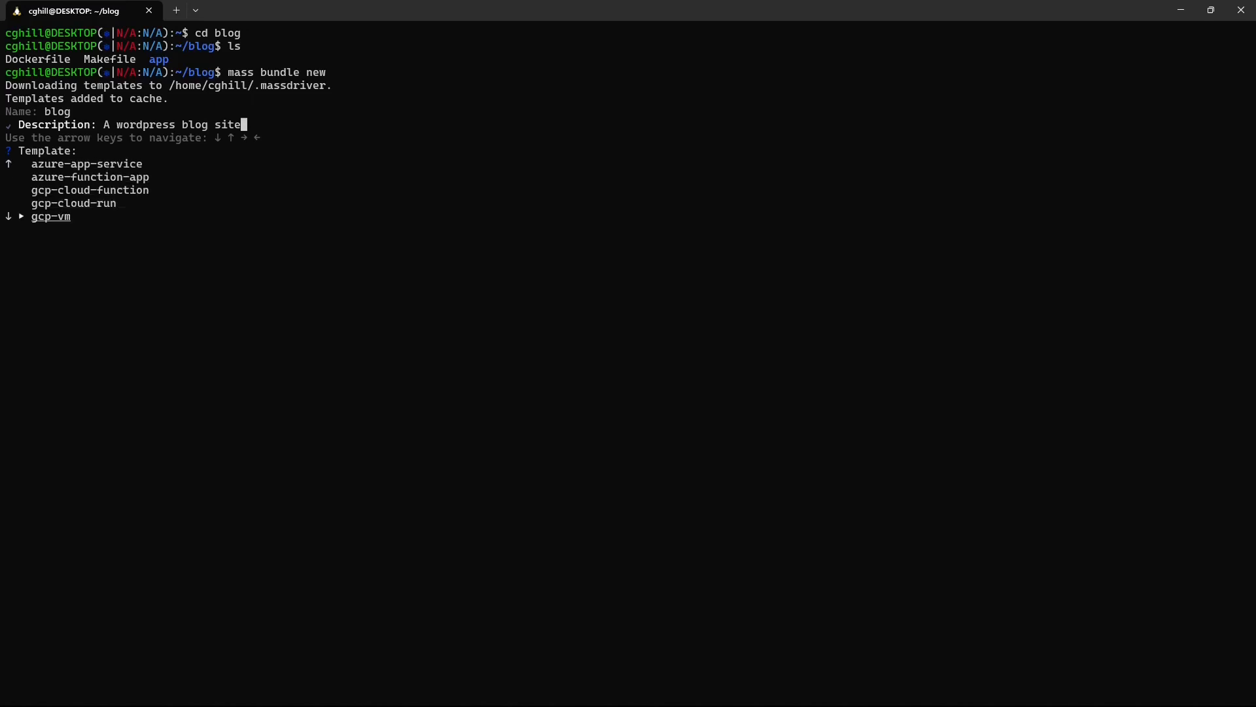
pyautogui.press('Down')
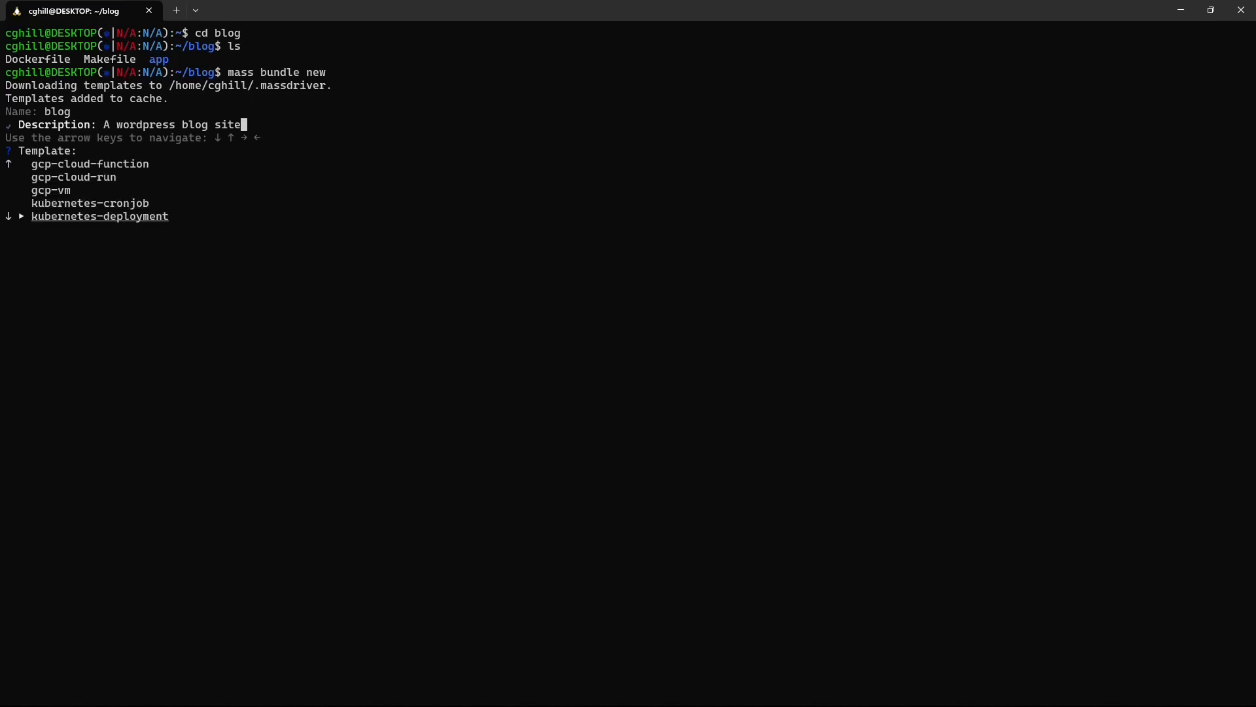
pyautogui.press('enter')
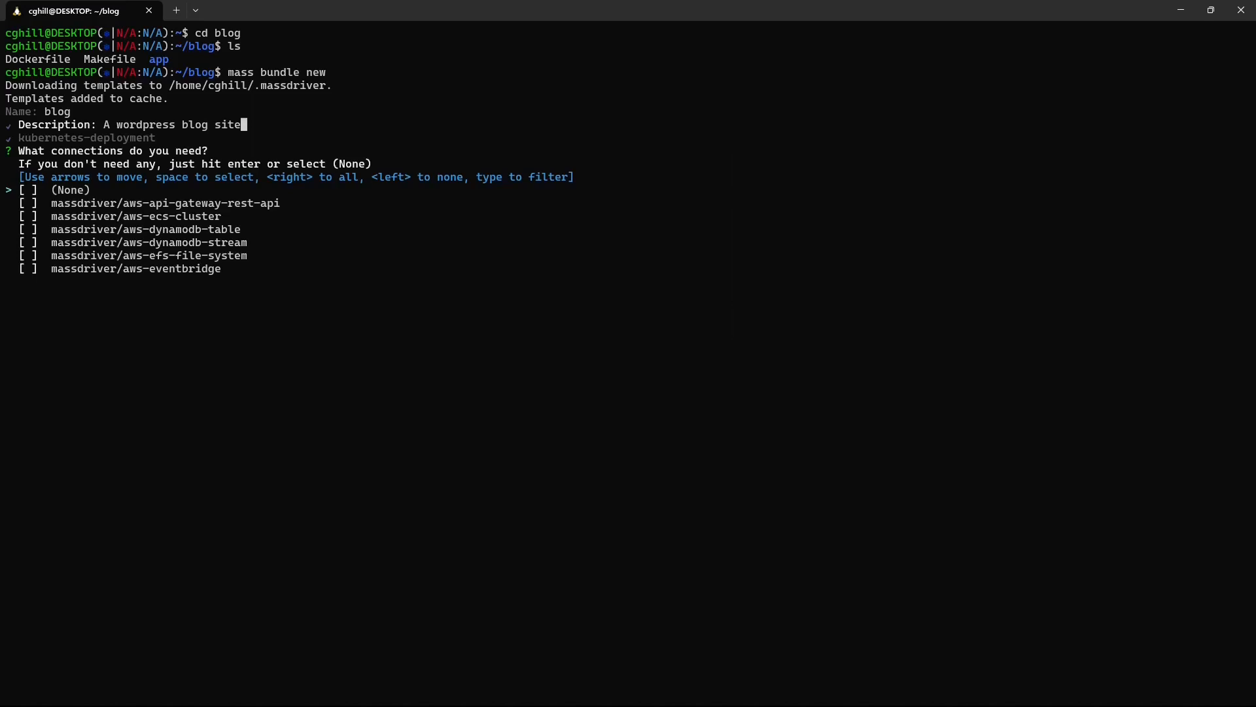
# - Add a mysql-authentication connection named database to the blog bundle
pyautogui.write('mysql-authentication')
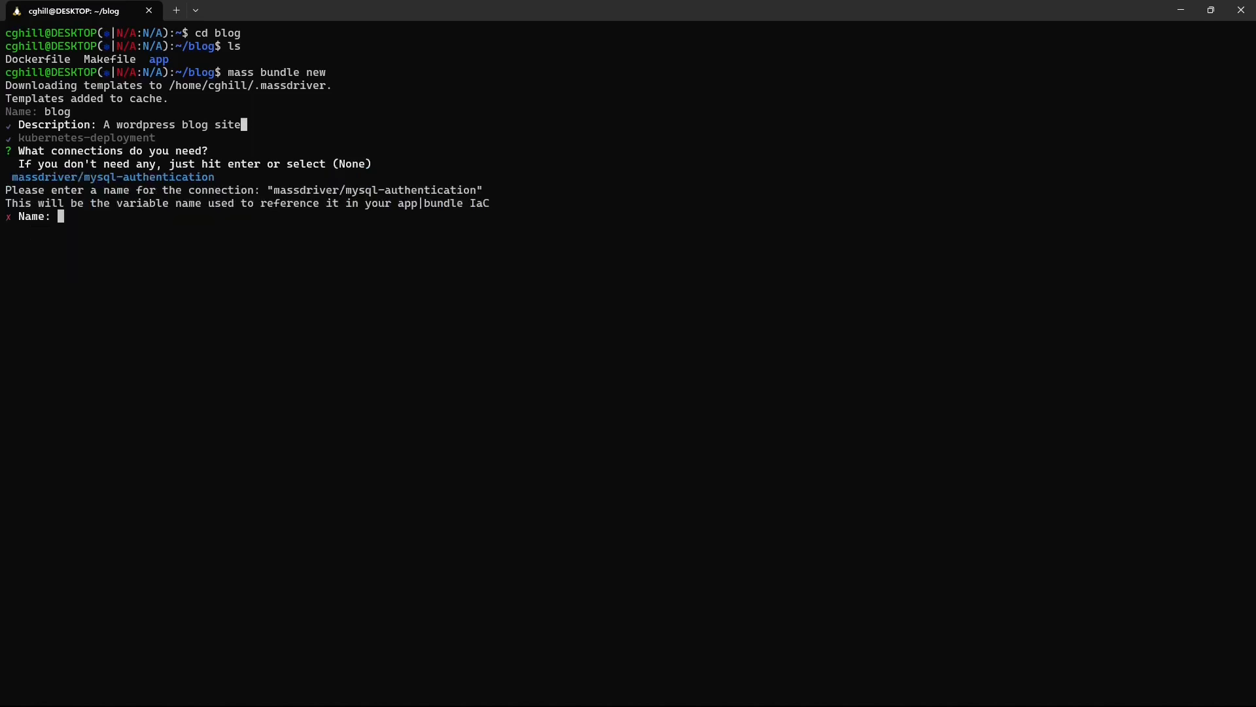
pyautogui.write('database')
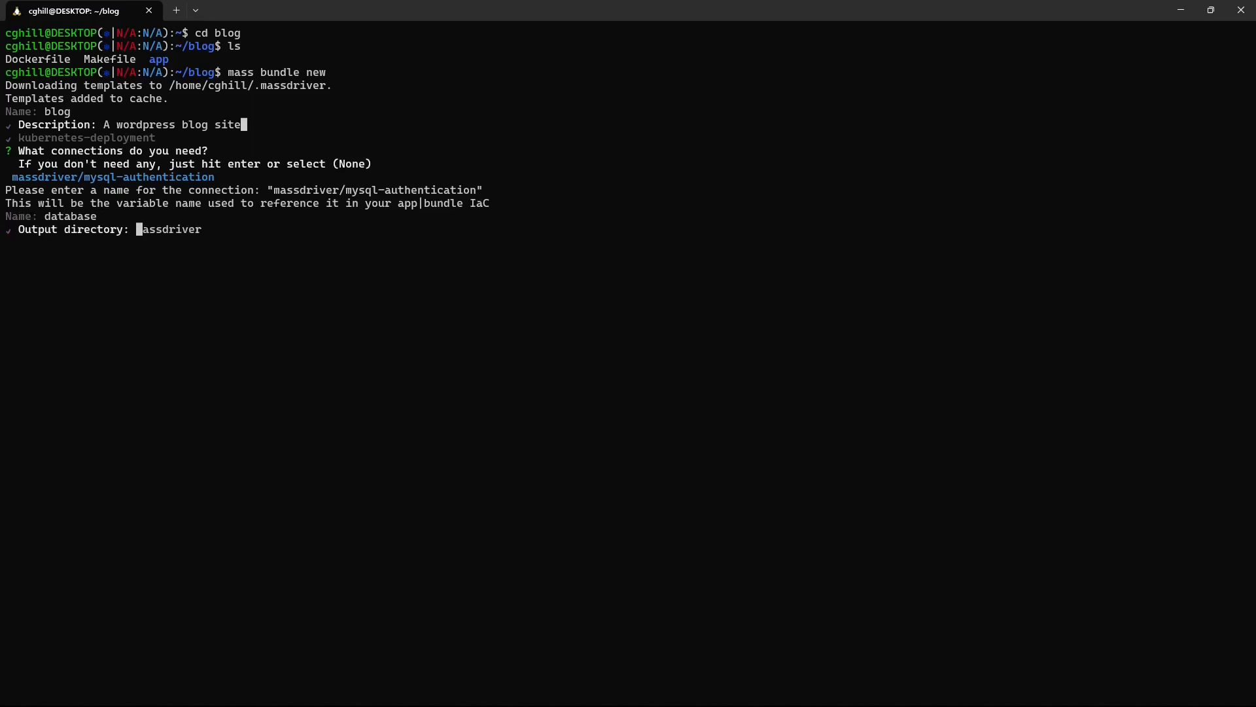
# - Generate the bundle into the massdriver directory, list it, and launch VS Code on the project
pyautogui.press('enter')
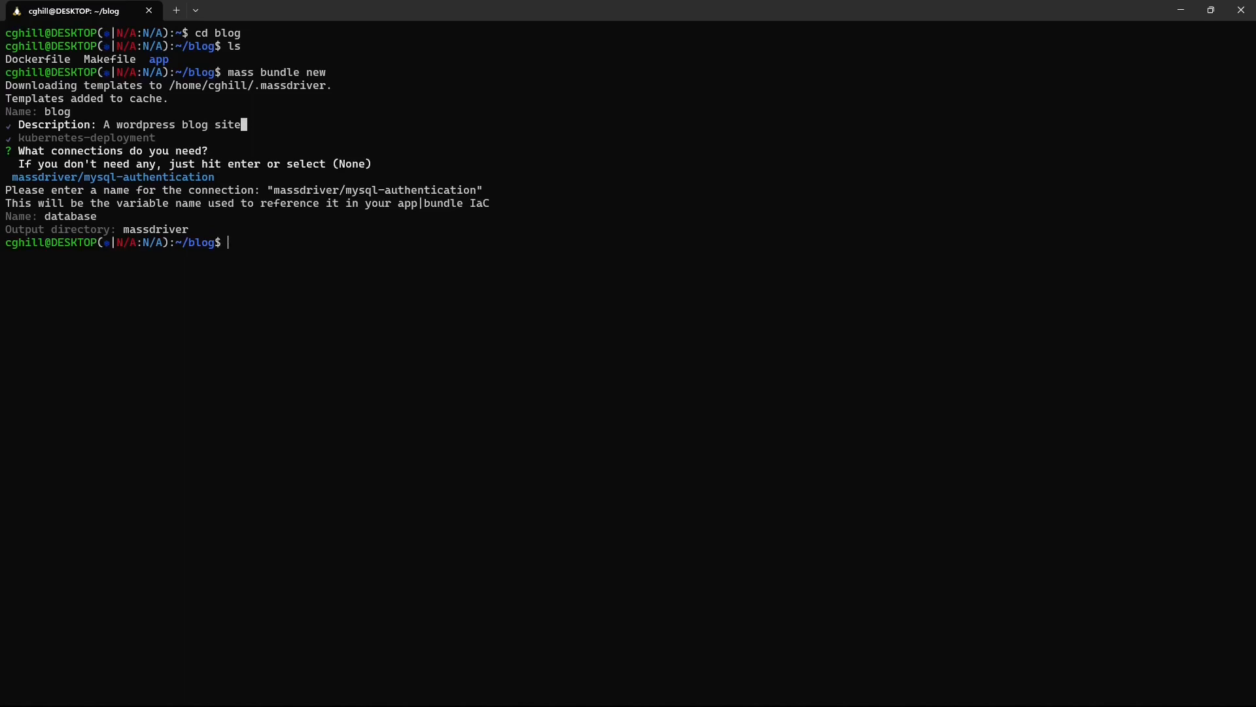
pyautogui.write('ls')
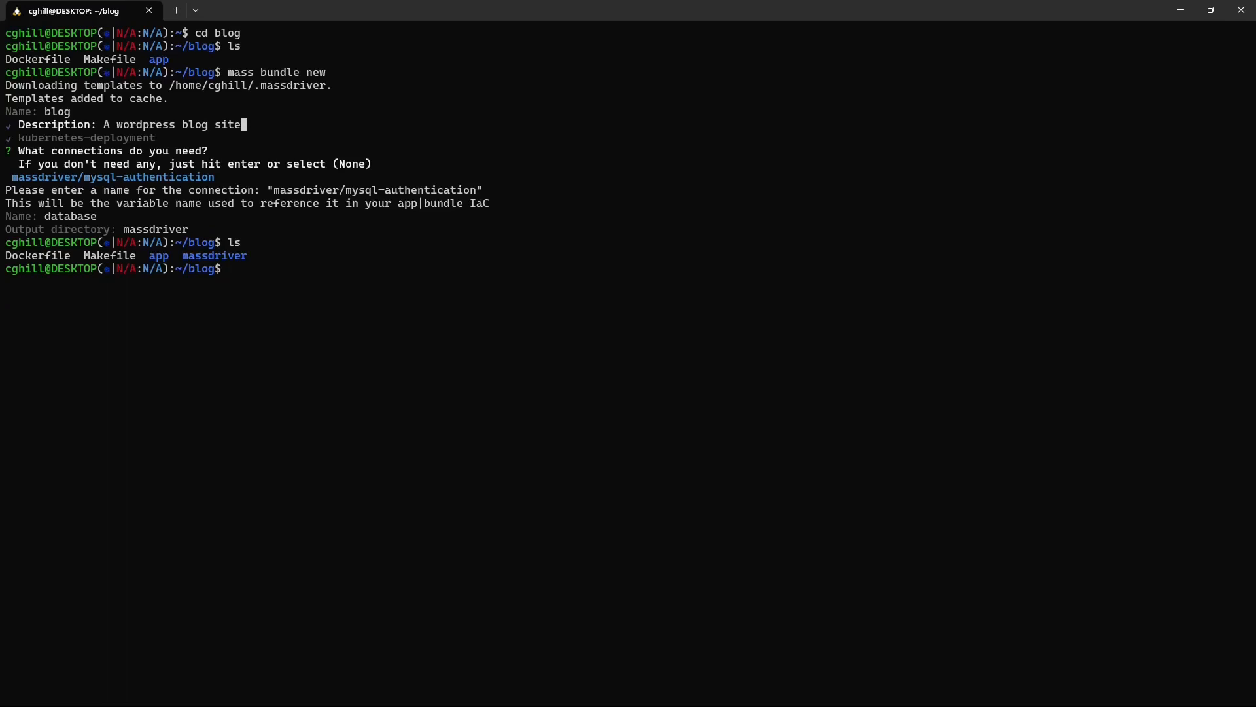
pyautogui.write('code .')
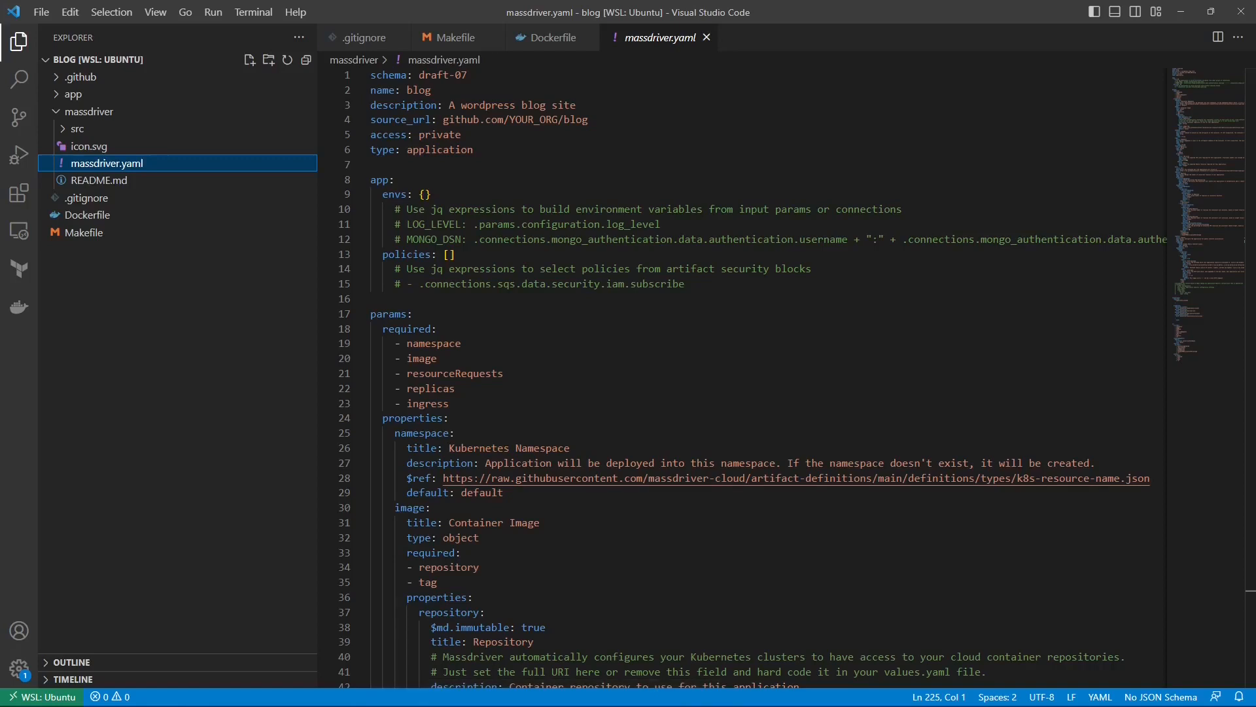
# - Review the generated massdriver.yaml and its params section
pyautogui.click(461, 105)
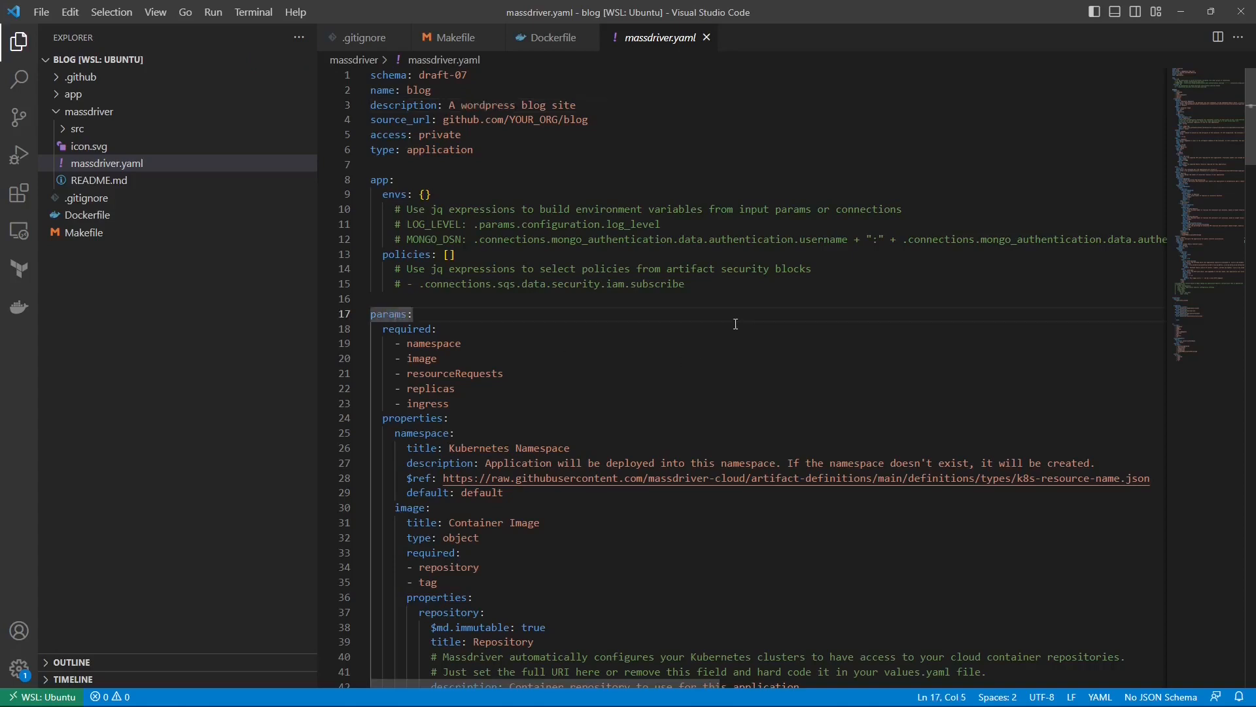
pyautogui.click(728, 298)
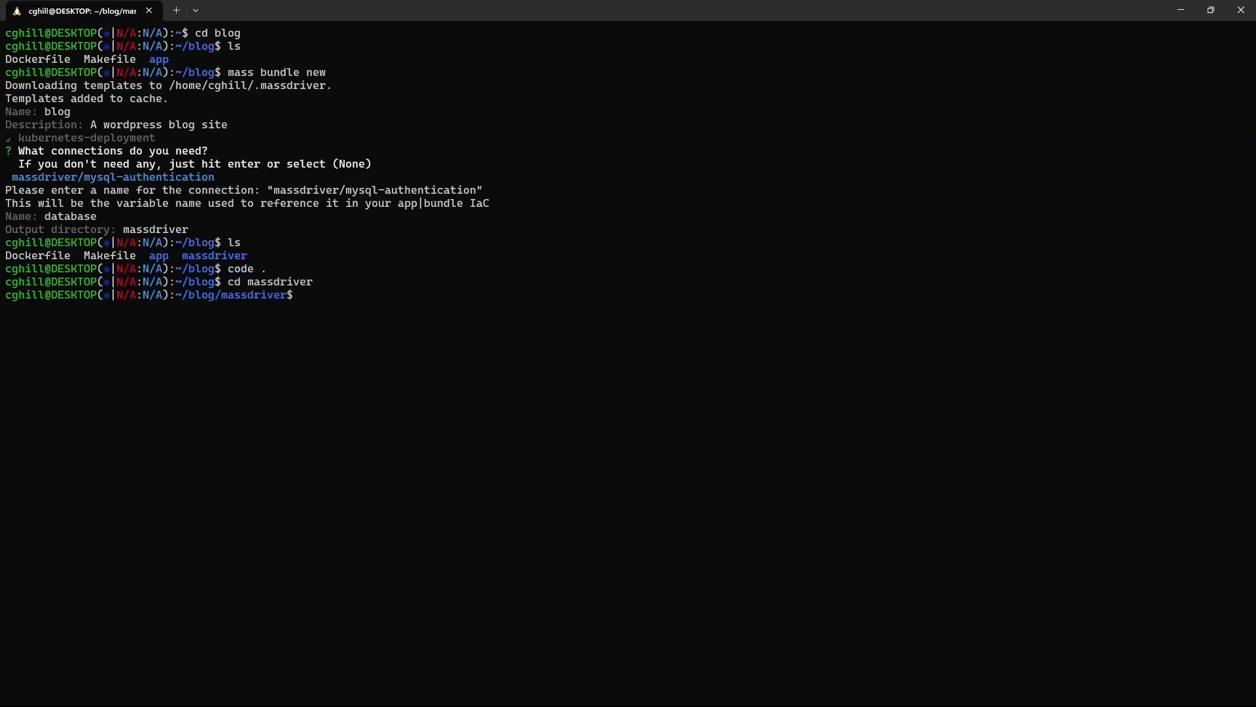
# - Run mass bundle lint and mass bundle publish, then filter Massdriver bundles to Application
pyautogui.write('mass bundle')
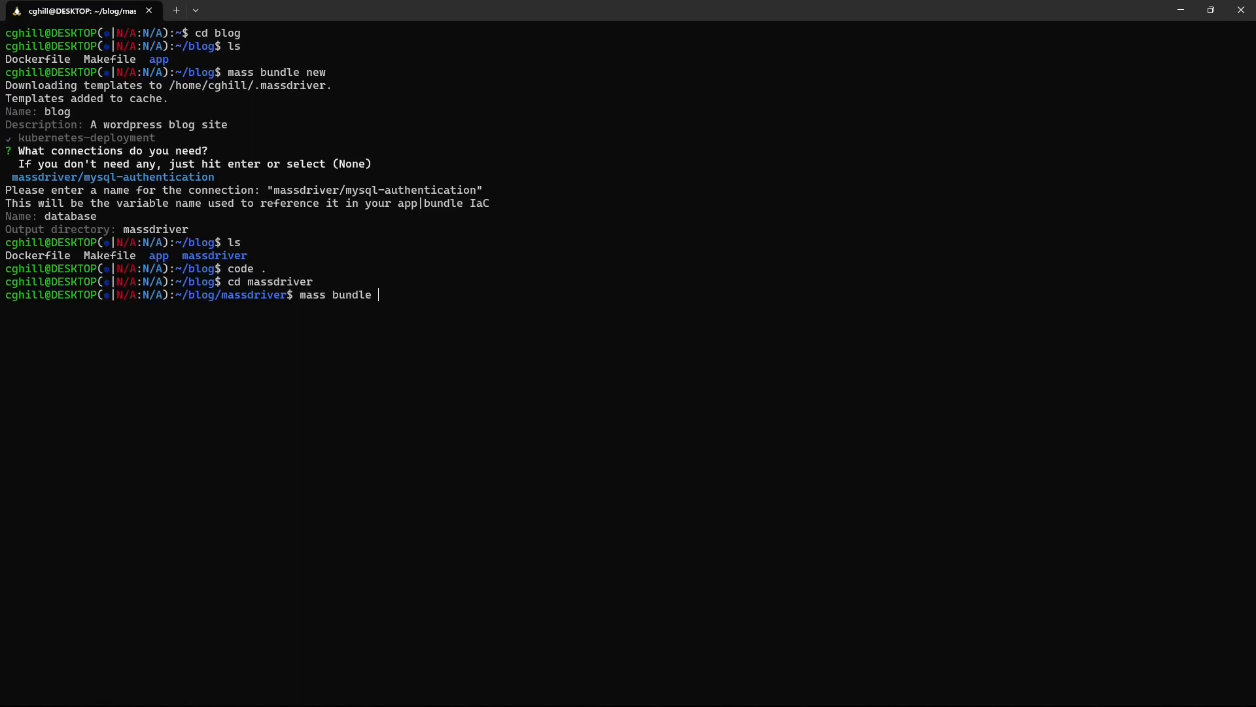
pyautogui.write('lint')
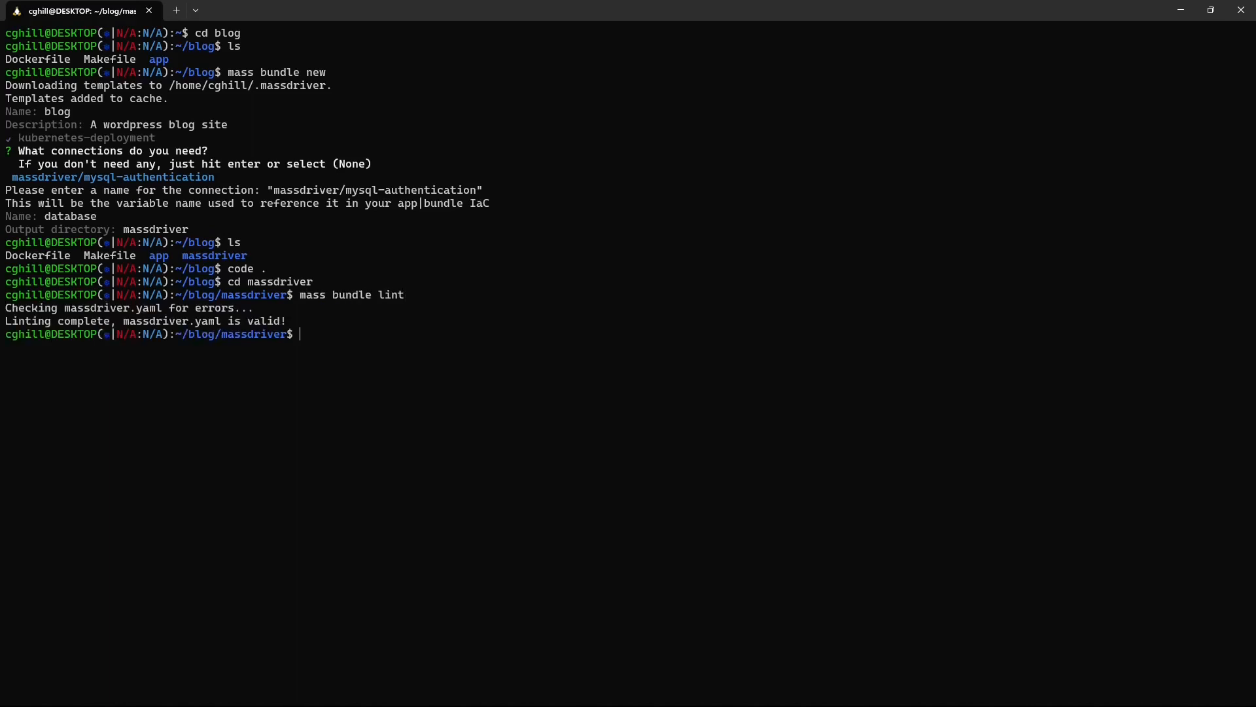
pyautogui.write('mass bu')
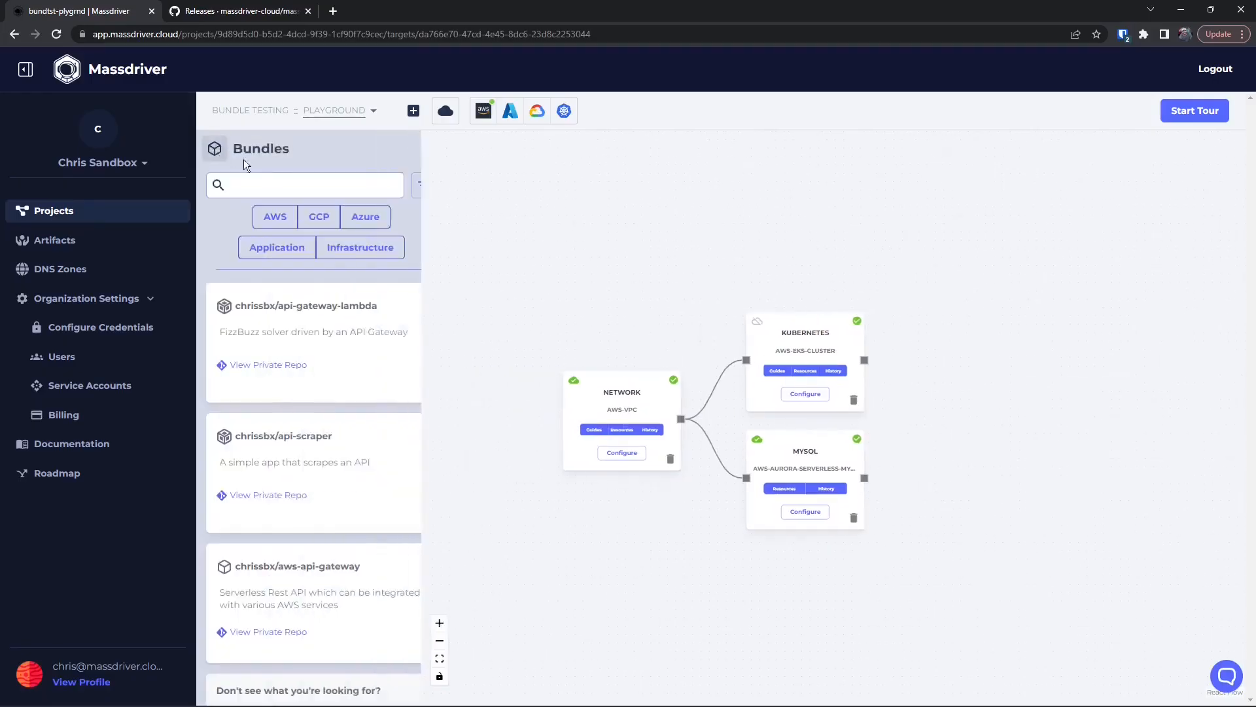
pyautogui.click(276, 248)
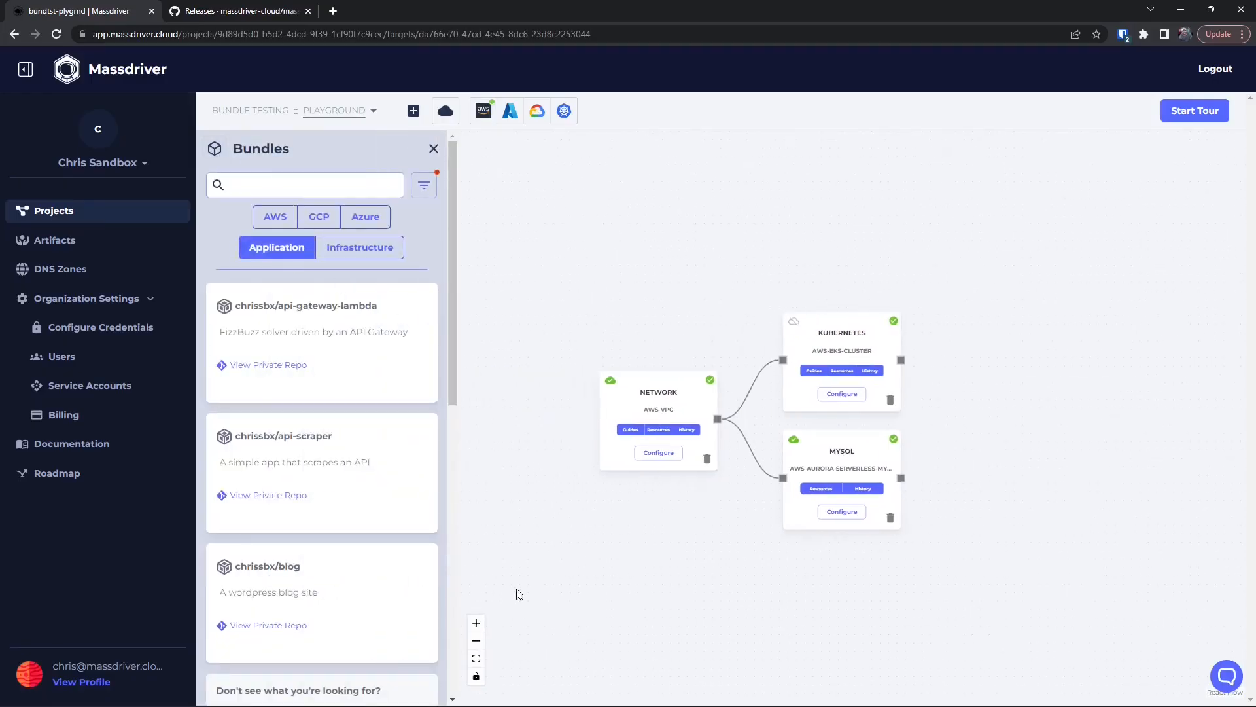
pyautogui.moveTo(264, 585)
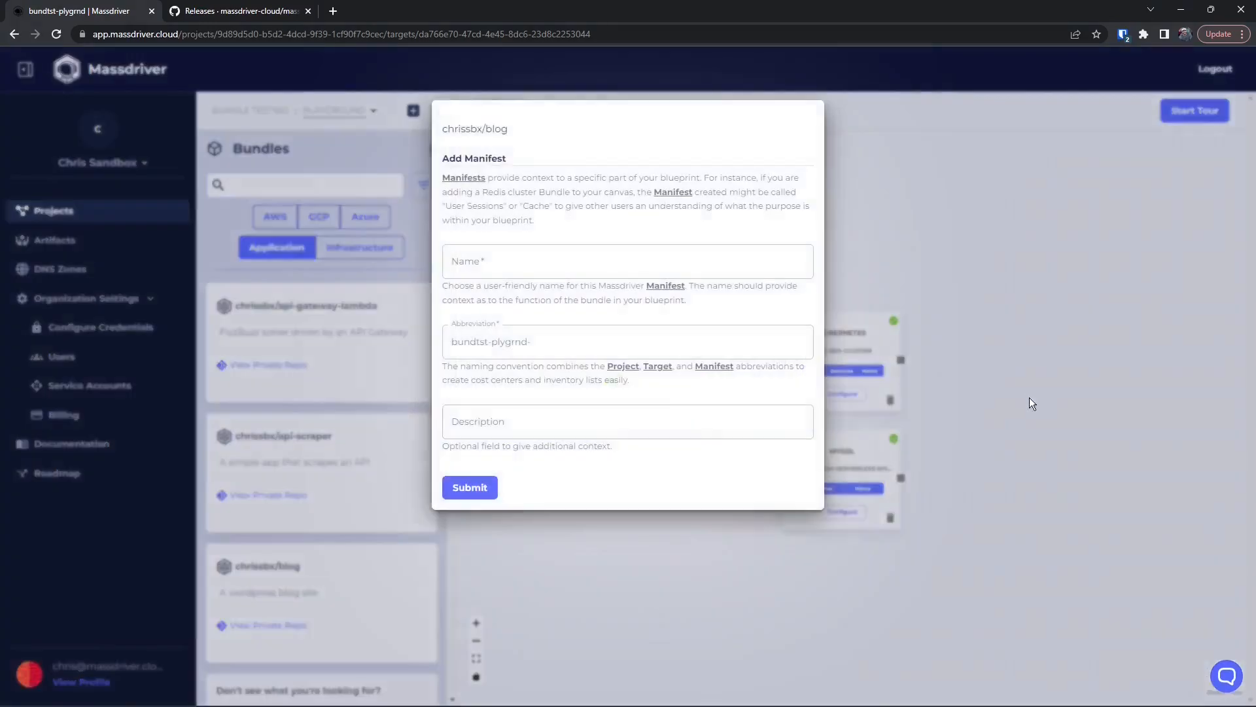
# - Name the manifest blog and submit it to the canvas
pyautogui.click(627, 260)
pyautogui.write('blog')
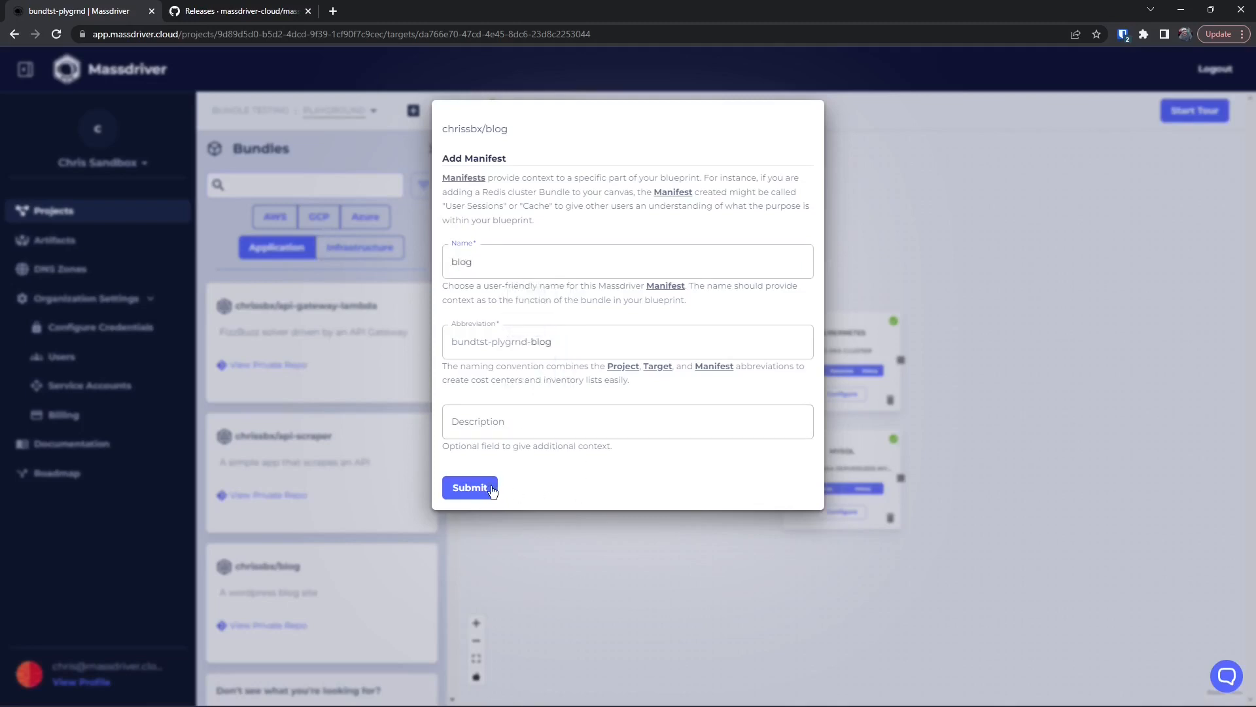
pyautogui.click(470, 487)
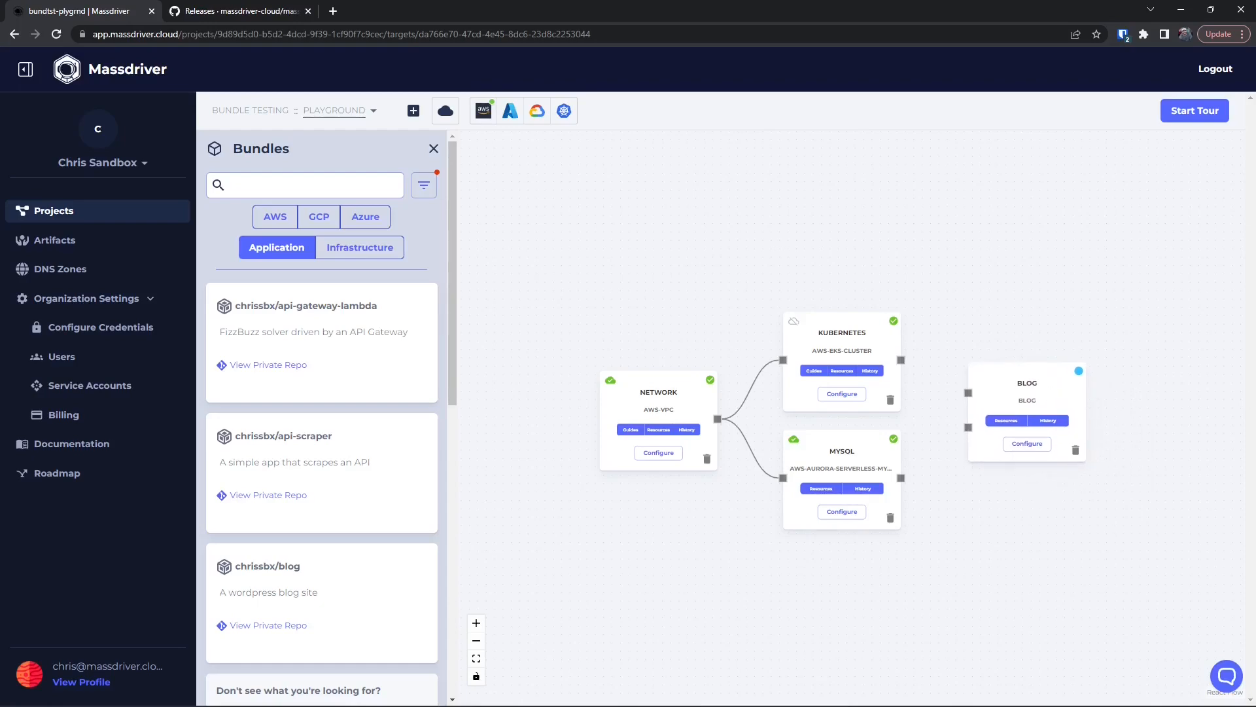
pyautogui.moveTo(970, 436)
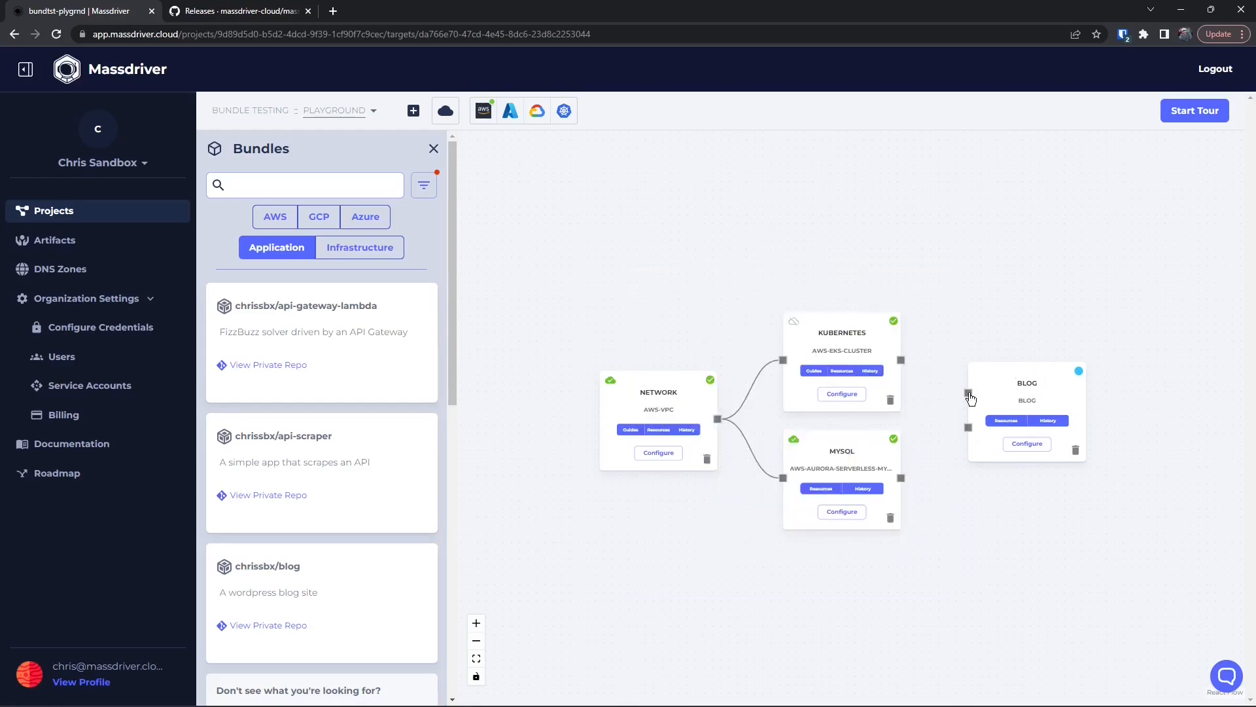
# - Show recommended MySQL resources for the blog's database connection handle
pyautogui.click(968, 393)
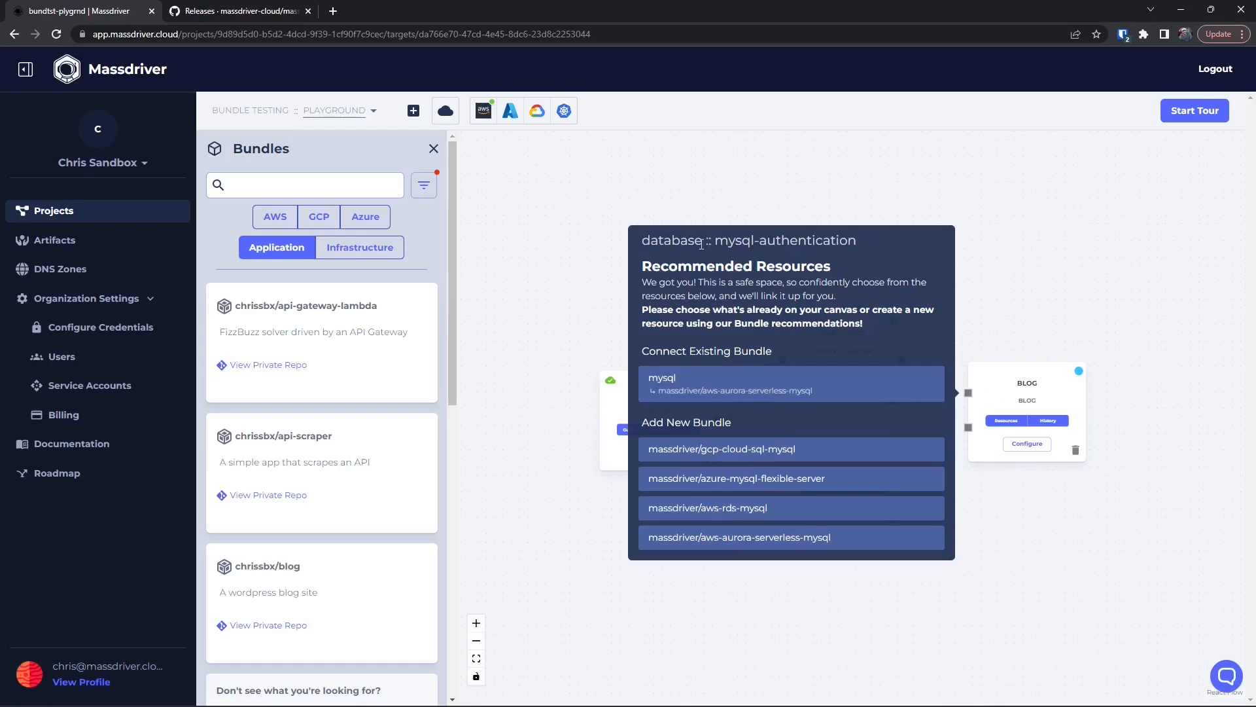
pyautogui.doubleClick(670, 241)
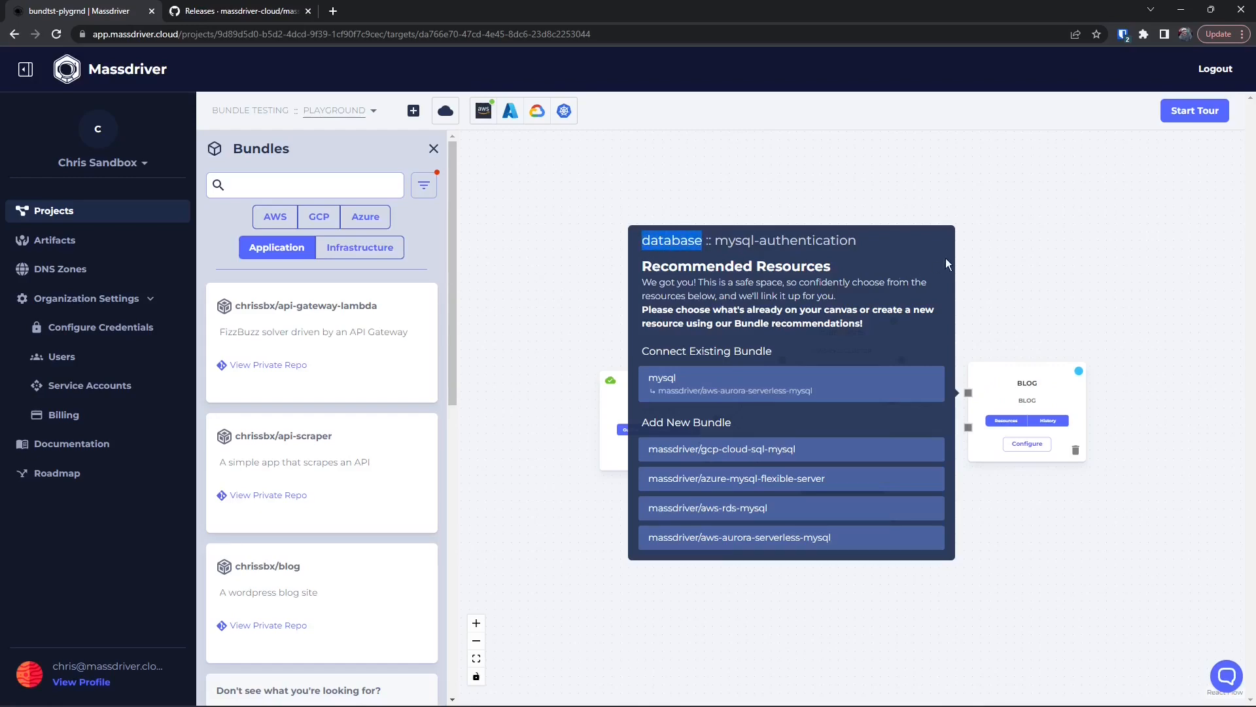